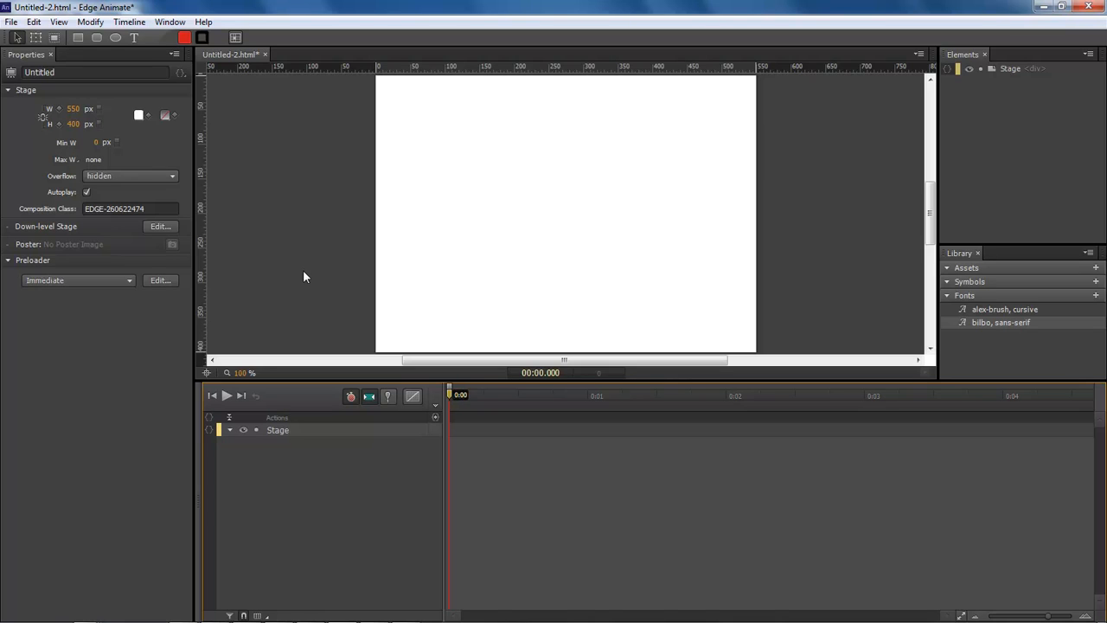
pyautogui.moveTo(107, 59)
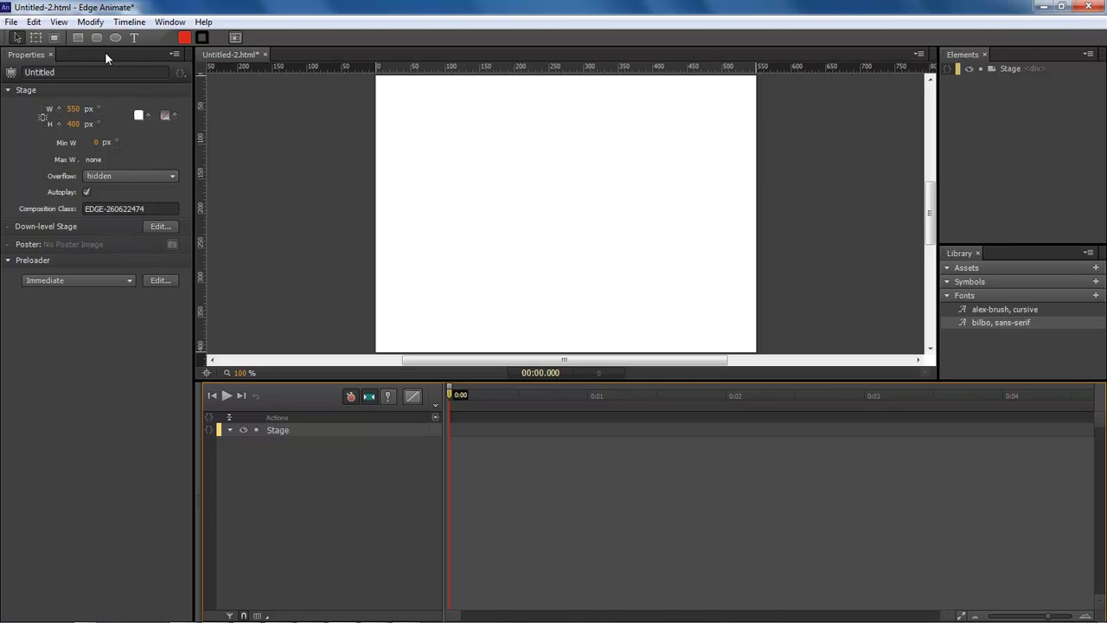
pyautogui.moveTo(553, 283)
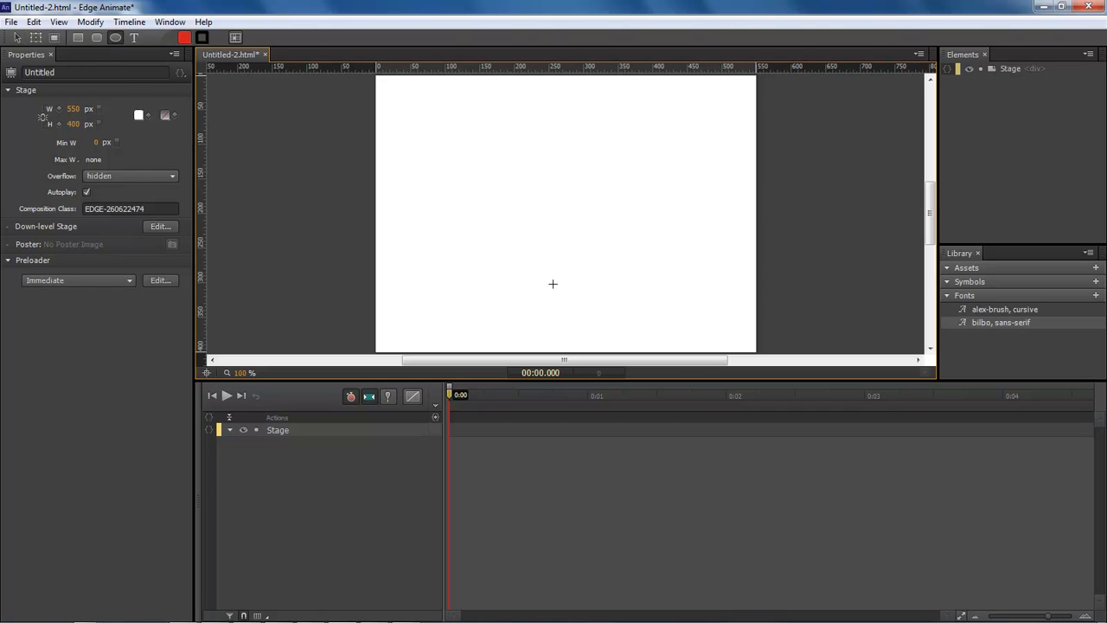
pyautogui.moveTo(443, 135)
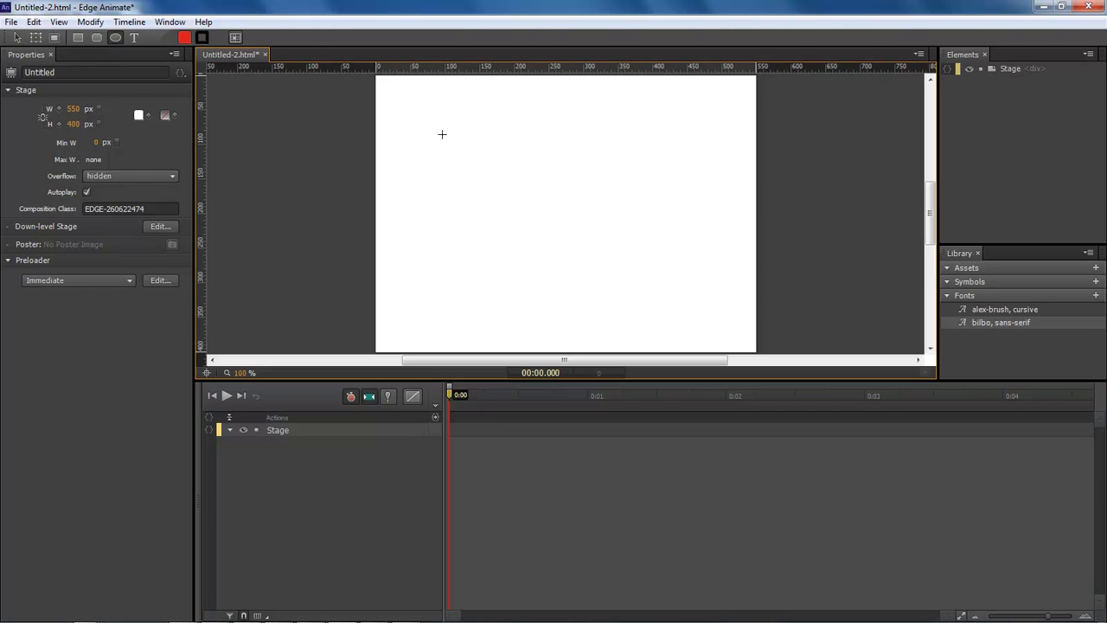
# Draw a large red circle (Ellipse3) and shift it toward the stage centre.
pyautogui.moveTo(441, 135); pyautogui.dragTo(626, 325)
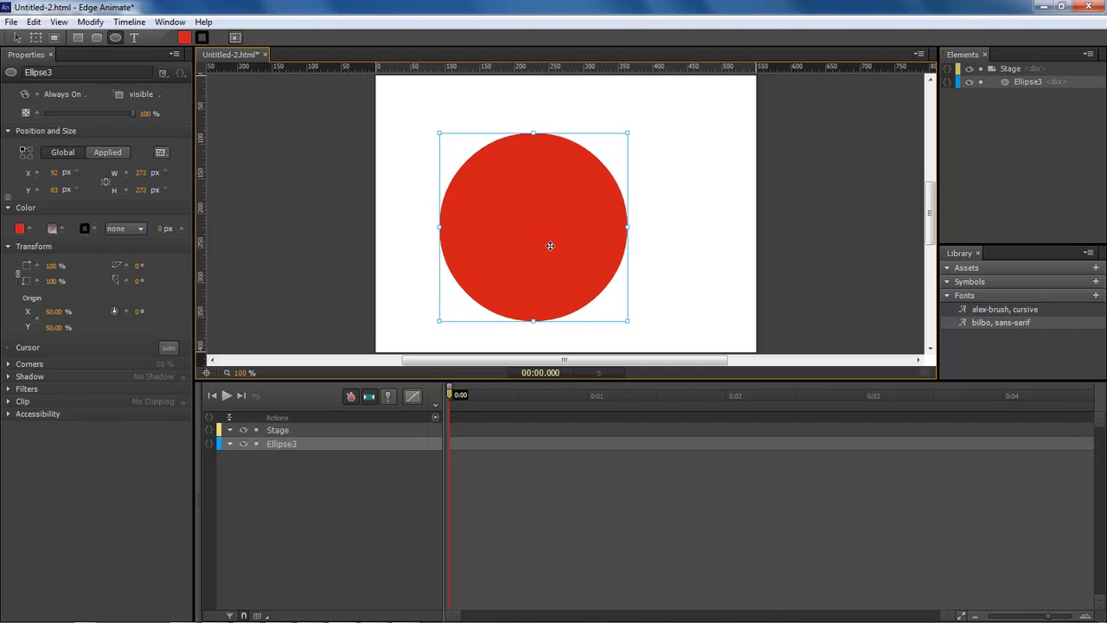
pyautogui.moveTo(550, 246); pyautogui.dragTo(543, 214)
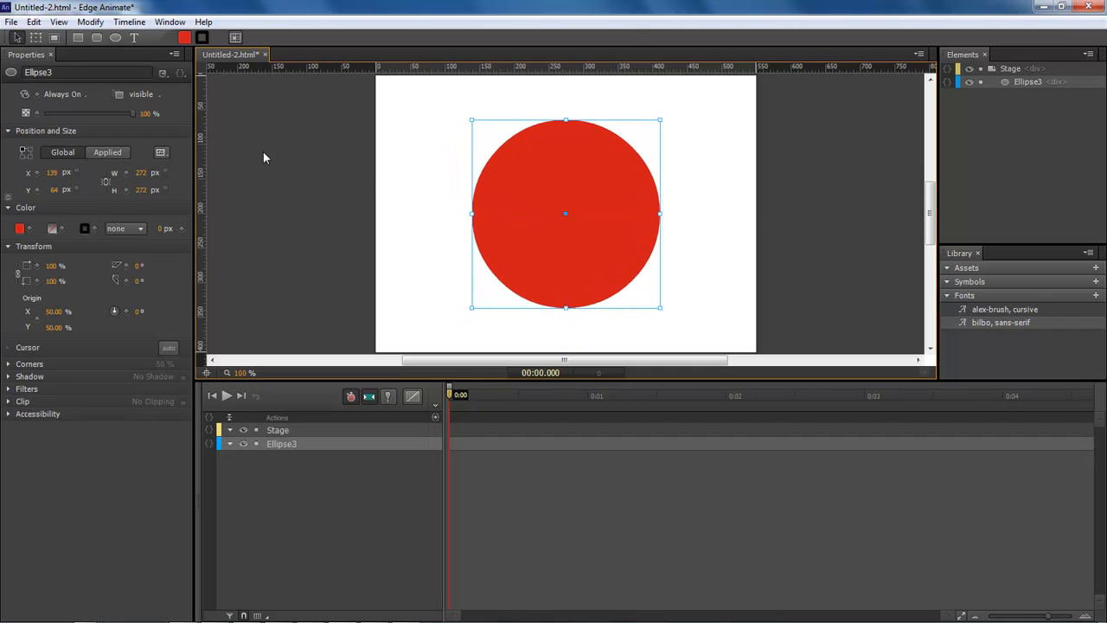
# Make the large circle black and place a small red circle (Ellipse4) on its upper-left edge.
pyautogui.click(19, 228)
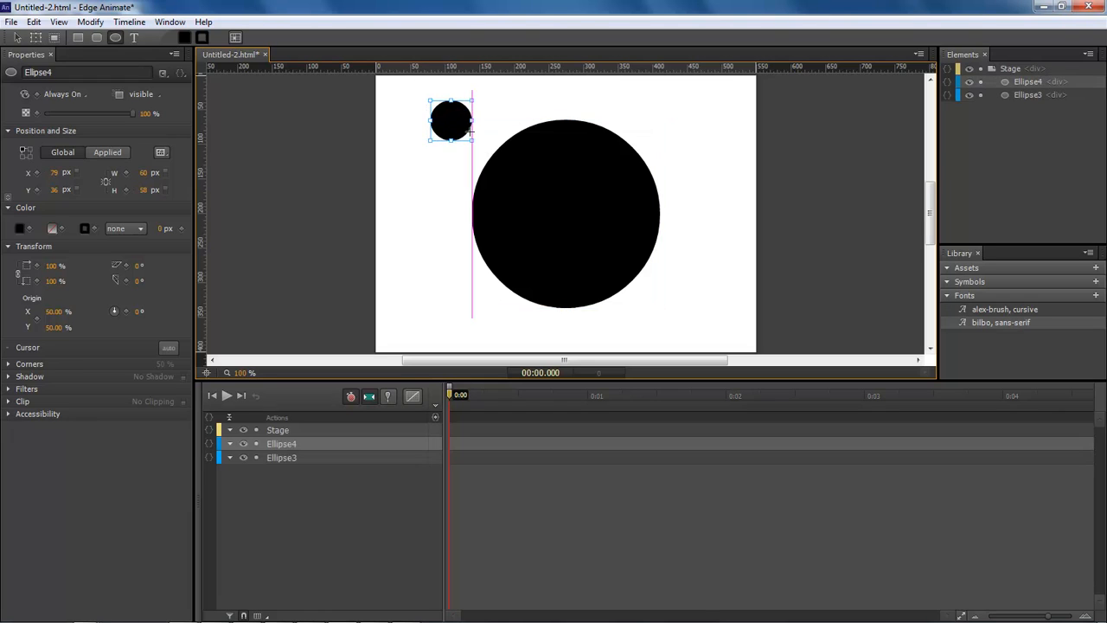
pyautogui.click(19, 228)
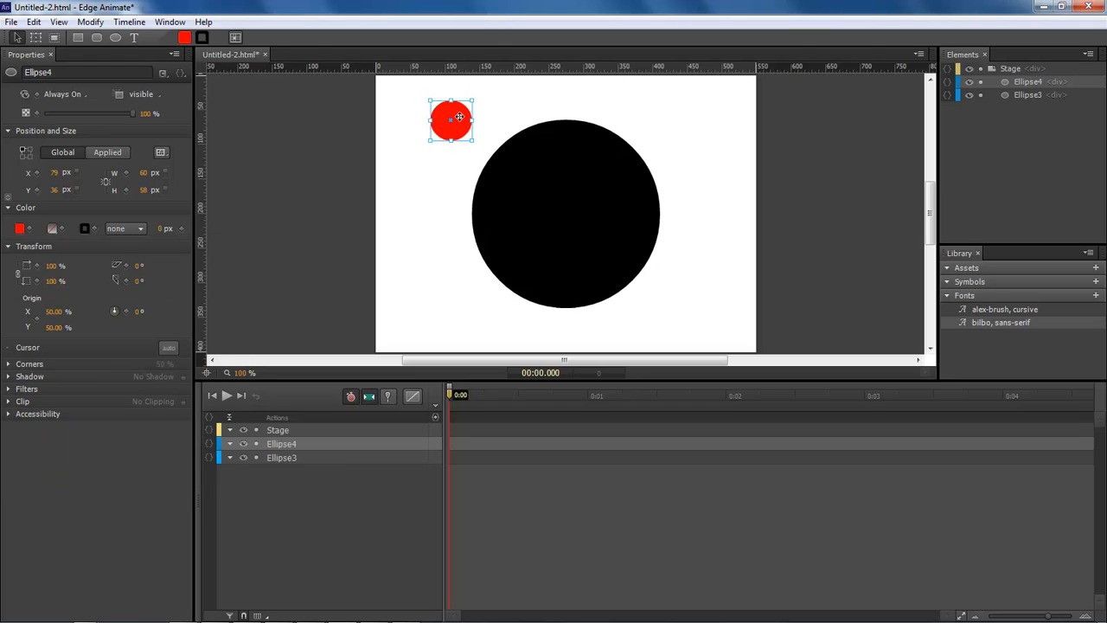
pyautogui.moveTo(449, 121); pyautogui.dragTo(495, 130)
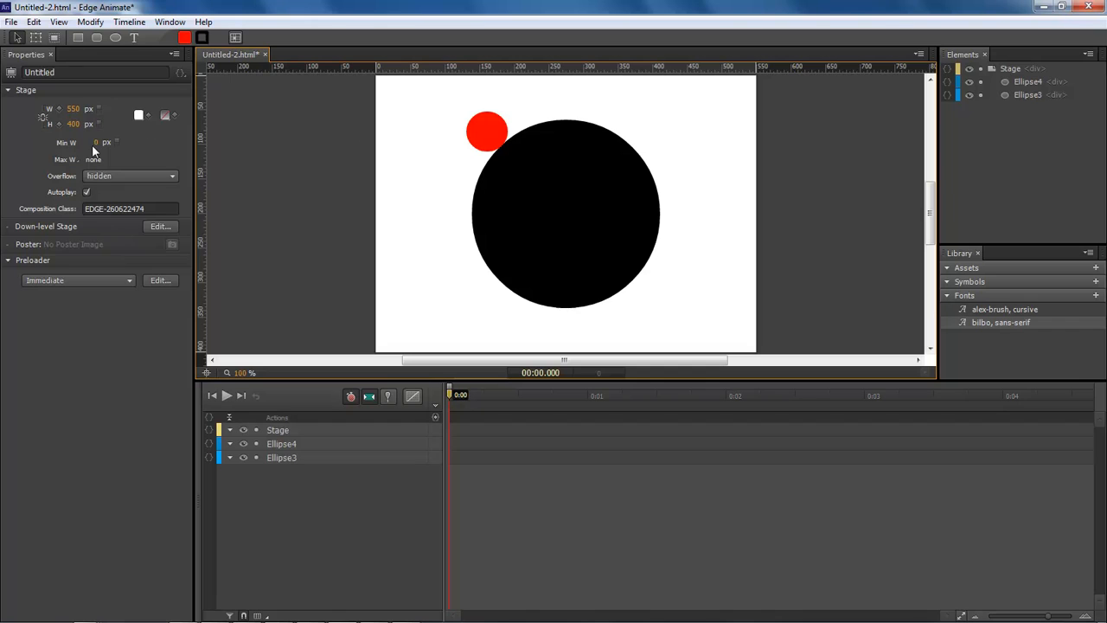
# Move the small red circle's transform origin to the black circle's centre.
pyautogui.click(486, 131)
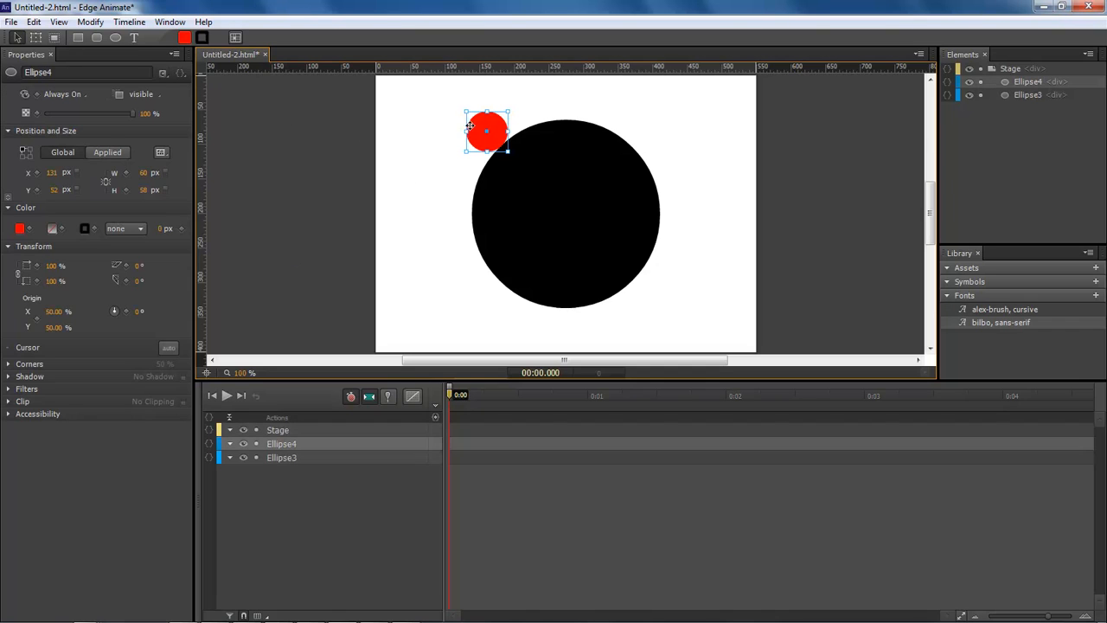
pyautogui.moveTo(37, 38)
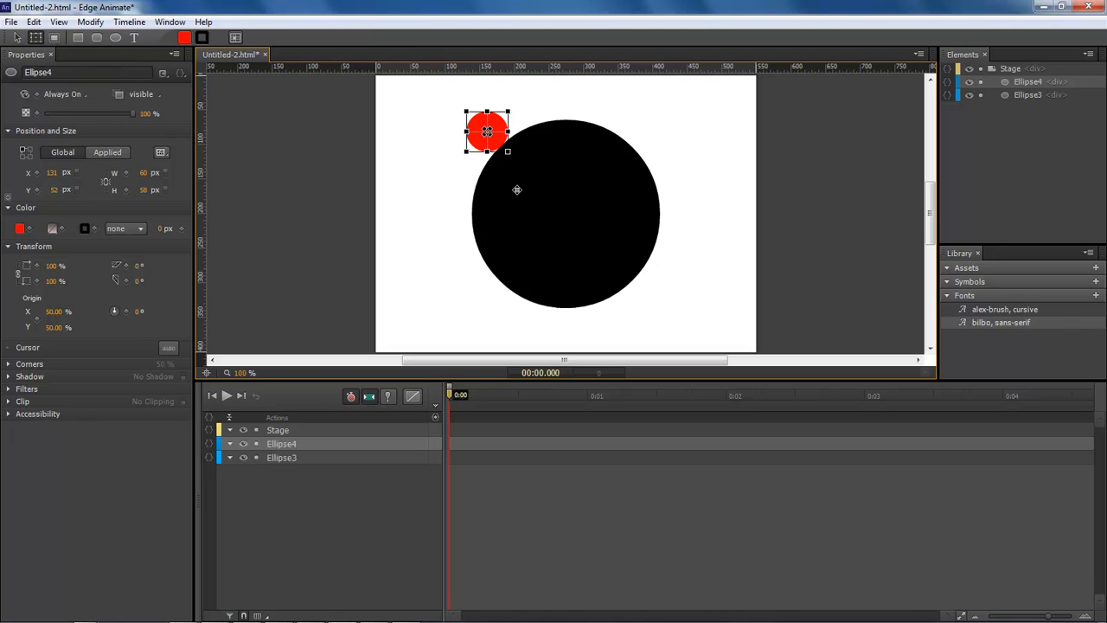
pyautogui.moveTo(546, 198)
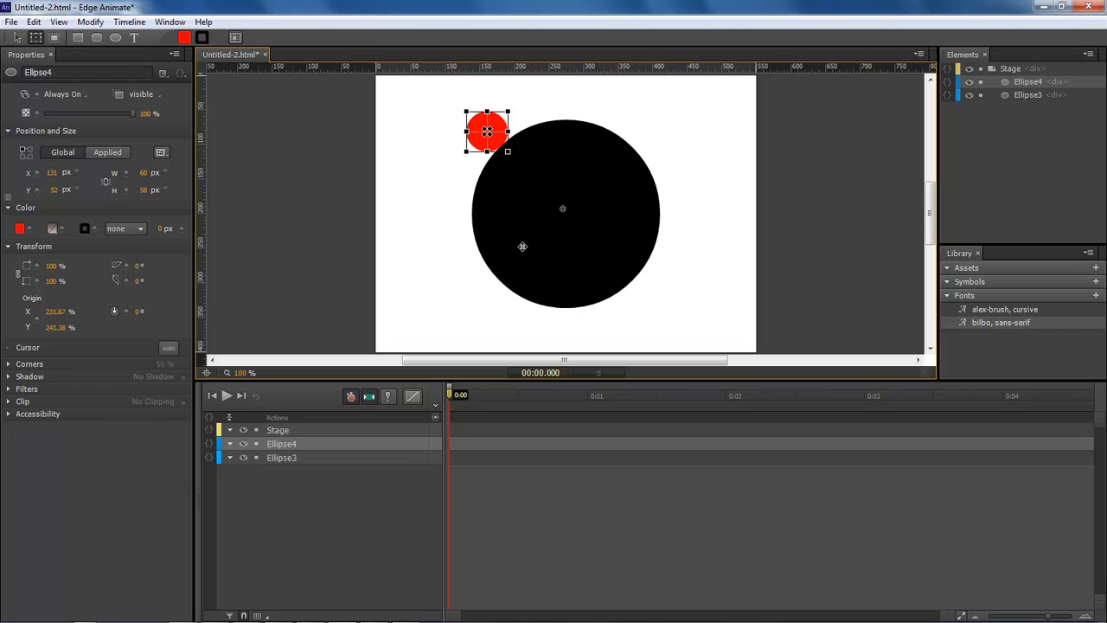
pyautogui.moveTo(562, 211)
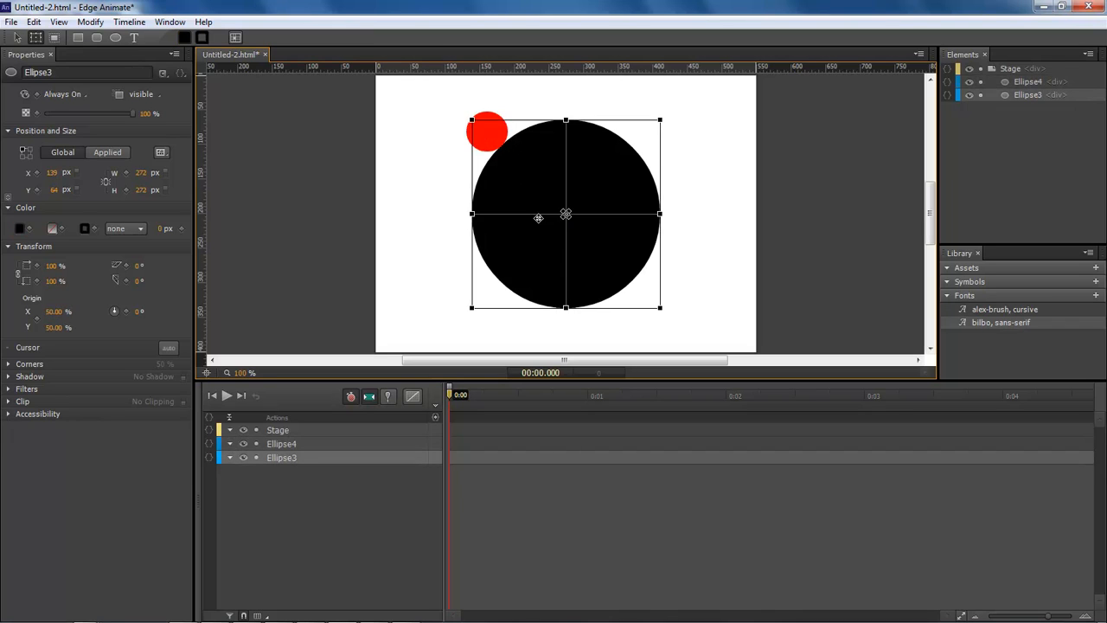
pyautogui.click(487, 131)
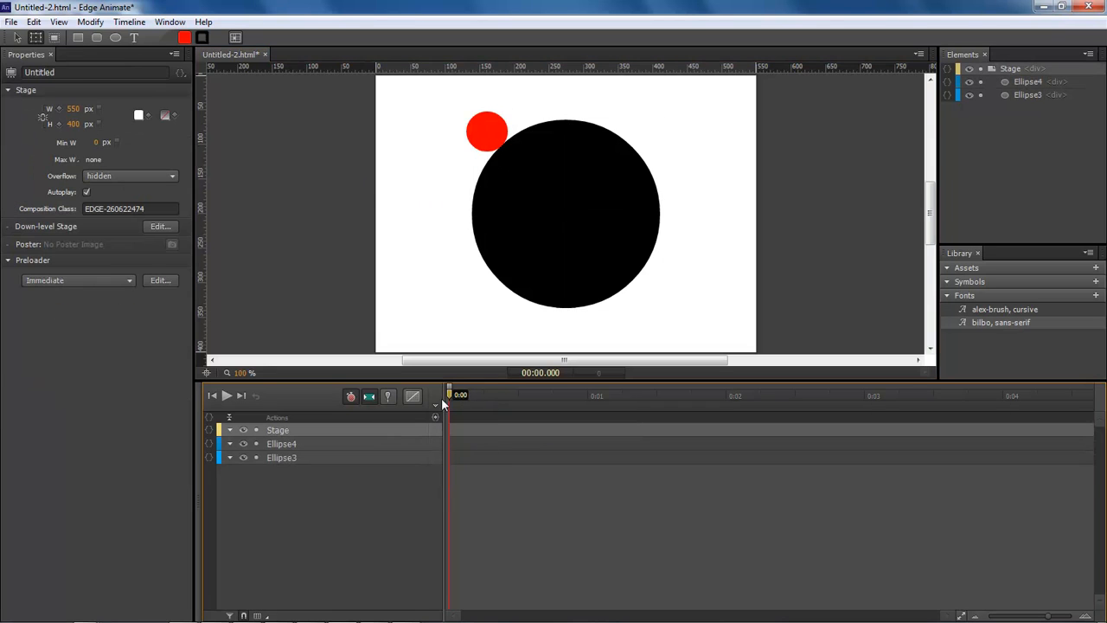
pyautogui.moveTo(474, 128)
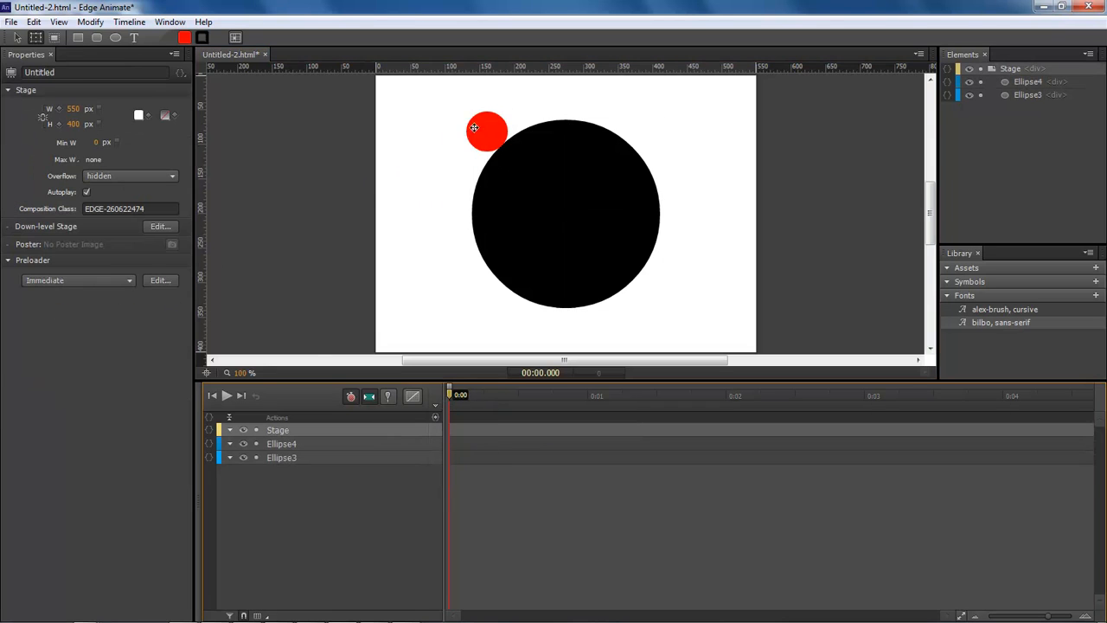
# Keyframe the red circle rotating about 370° around the centre from 0 s to 2 s.
pyautogui.click(486, 130)
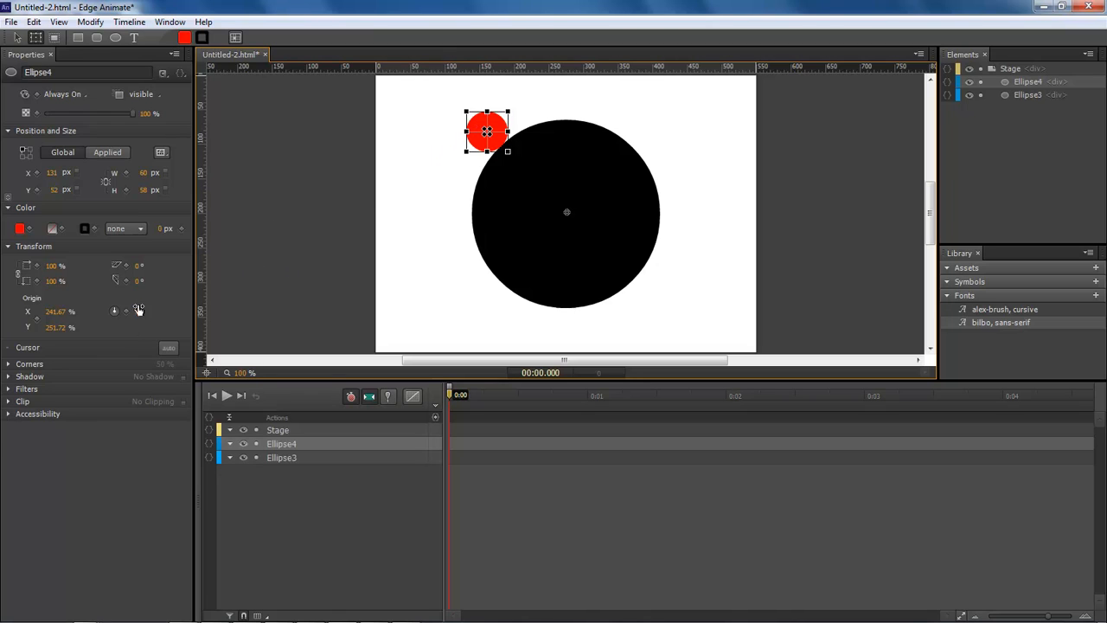
pyautogui.moveTo(127, 312)
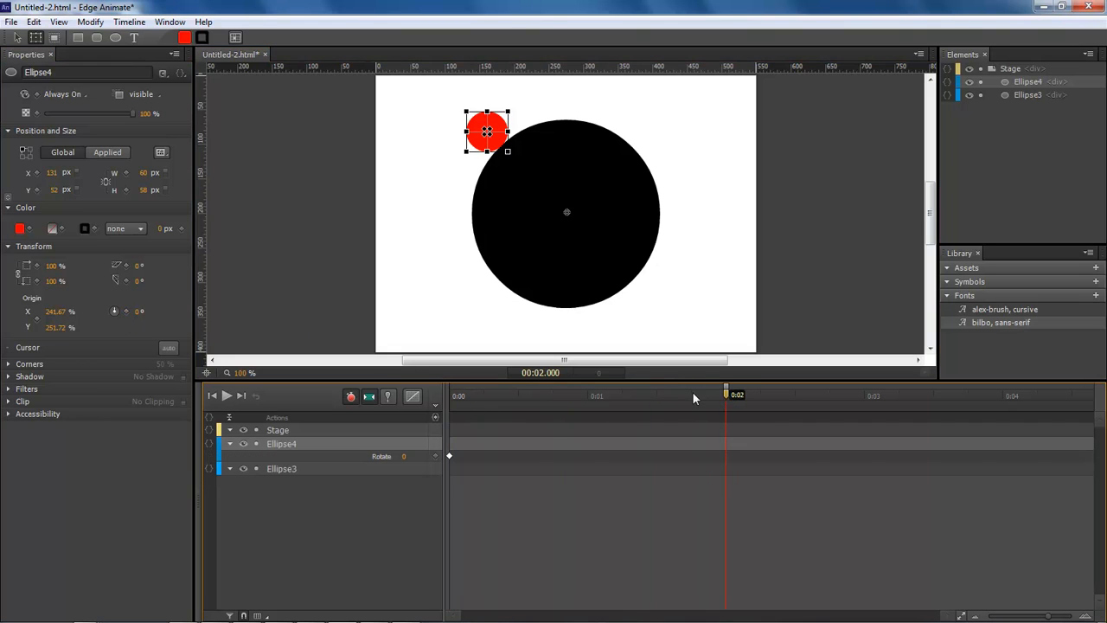
pyautogui.moveTo(486, 131); pyautogui.dragTo(650, 137)
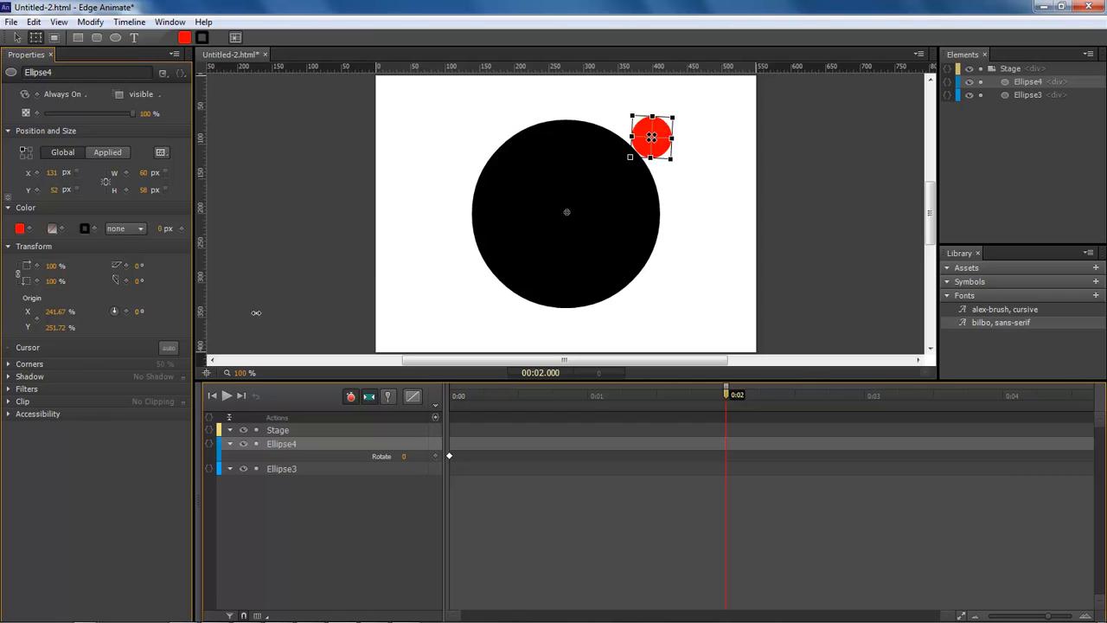
pyautogui.moveTo(650, 137); pyautogui.dragTo(501, 117)
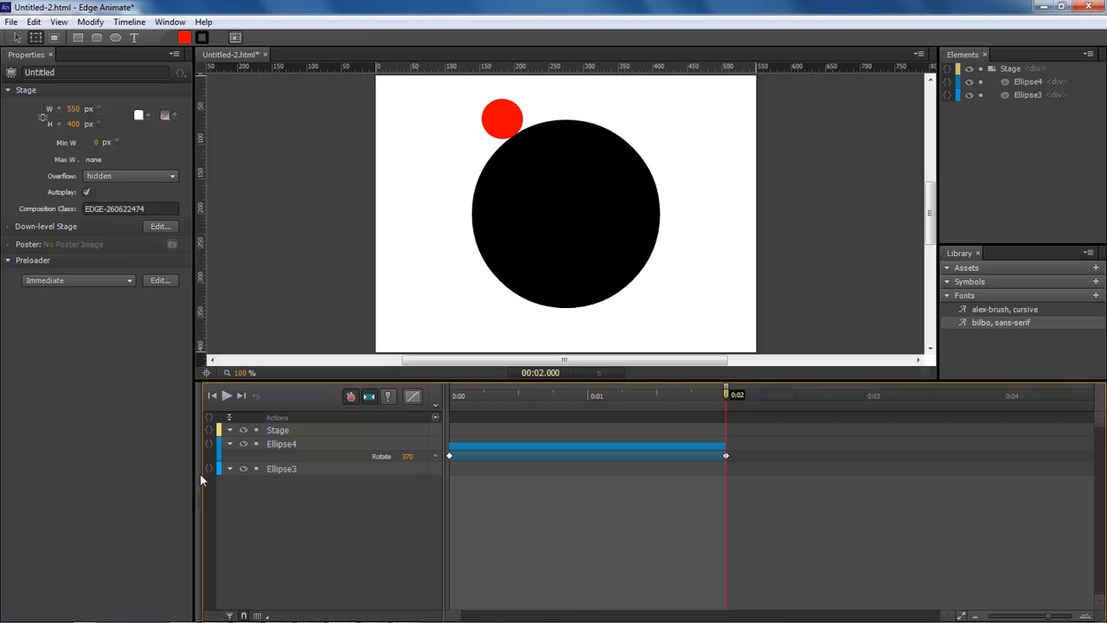
# Hide the Ellipse3 layer and play back the red circle's orbit animation.
pyautogui.click(281, 467)
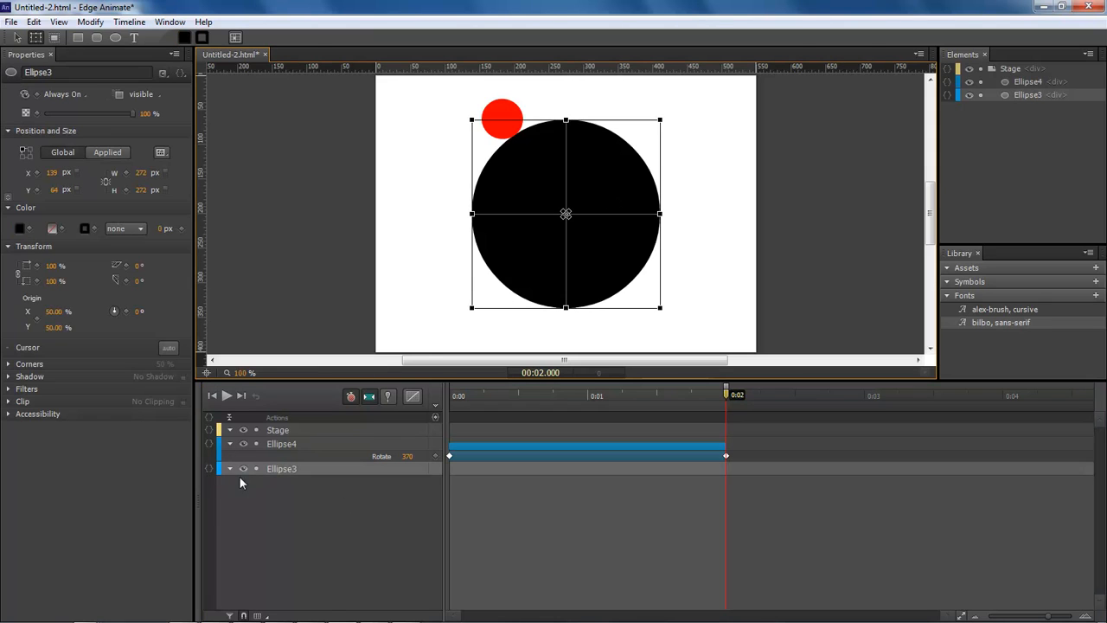
pyautogui.click(243, 466)
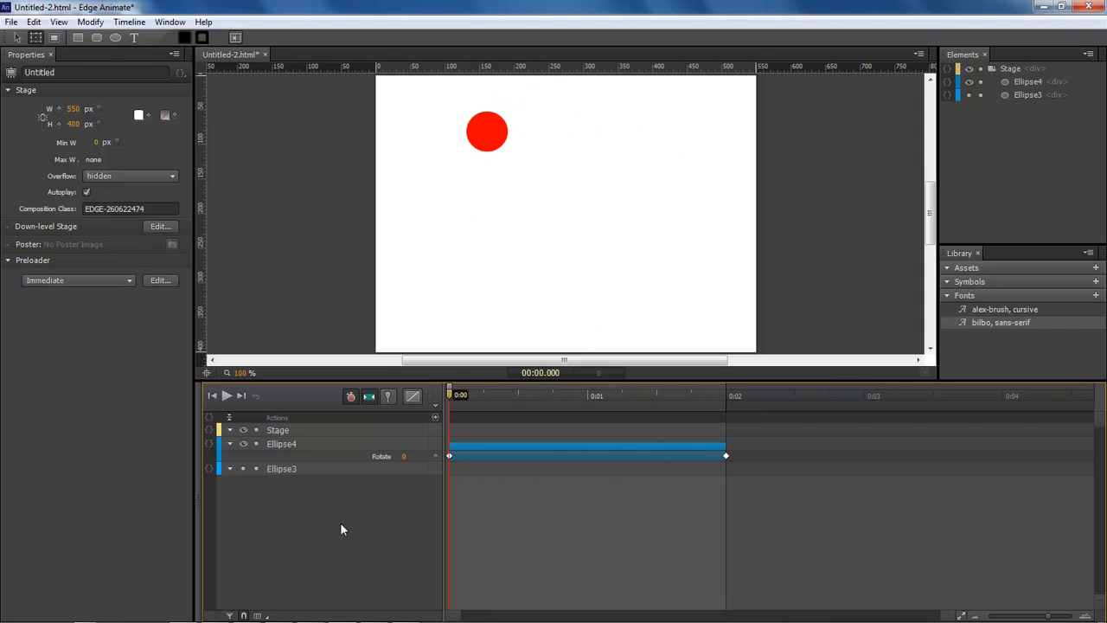
pyautogui.click(228, 394)
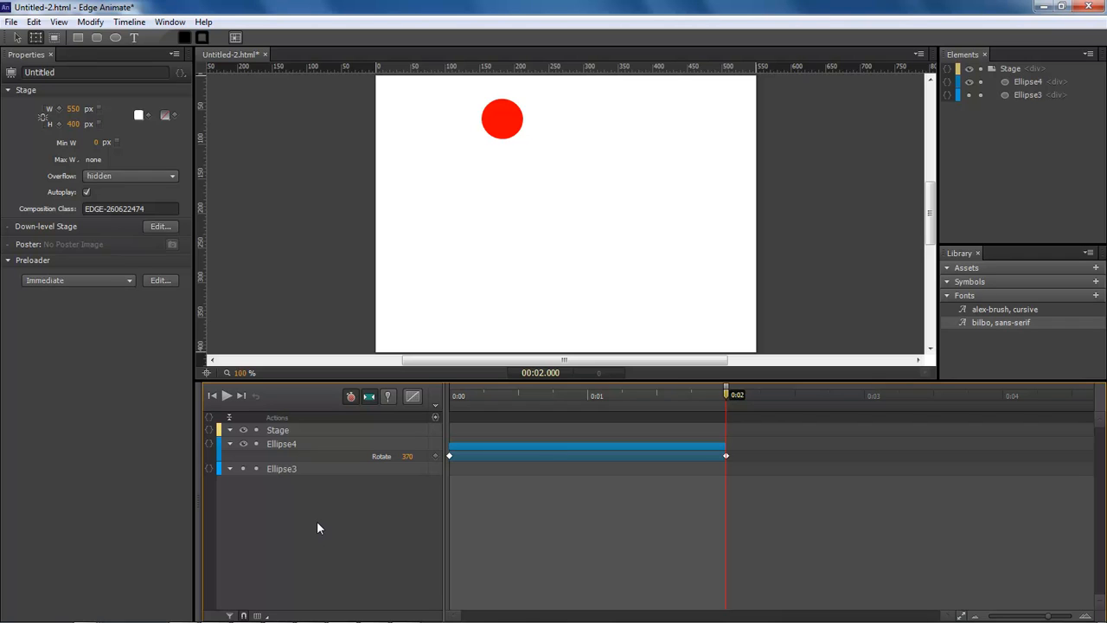
pyautogui.click(226, 394)
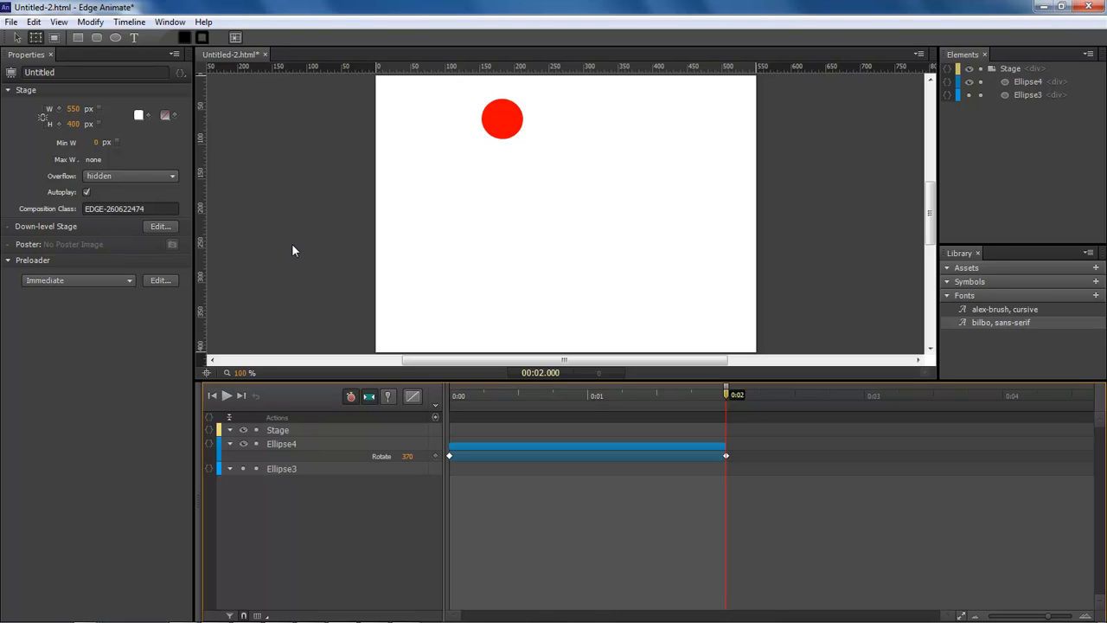
pyautogui.moveTo(263, 139)
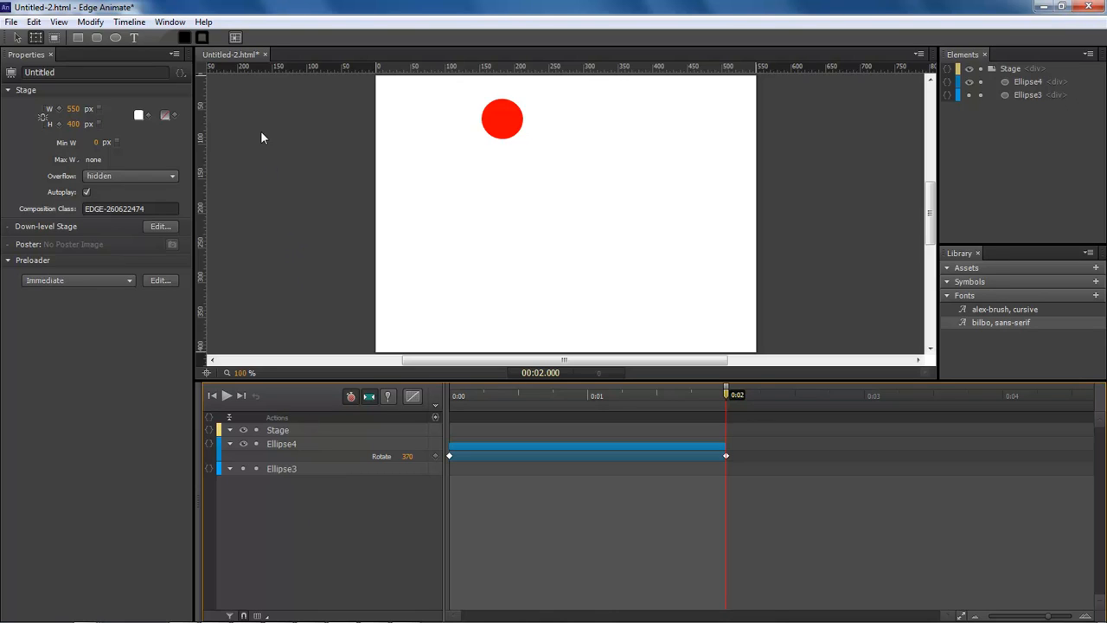